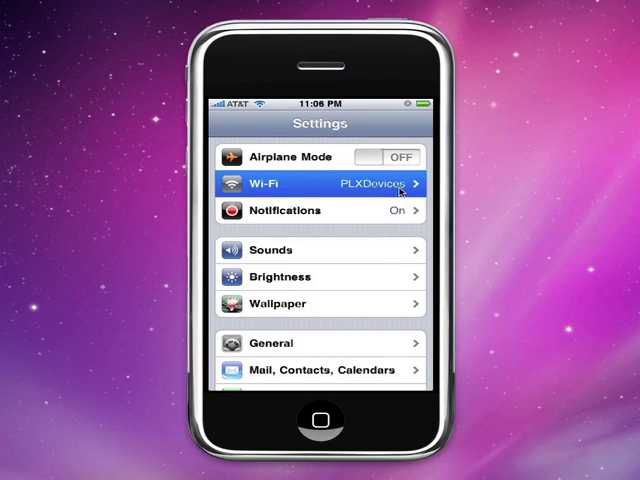
# - Assign PLXDevices Wi-Fi a static IP 192.168.0.11 with subnet mask 255.255.255.0
pyautogui.click(320, 184)
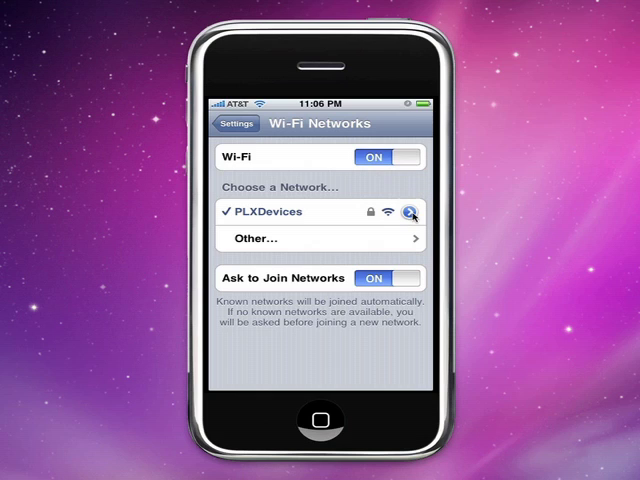
pyautogui.click(410, 212)
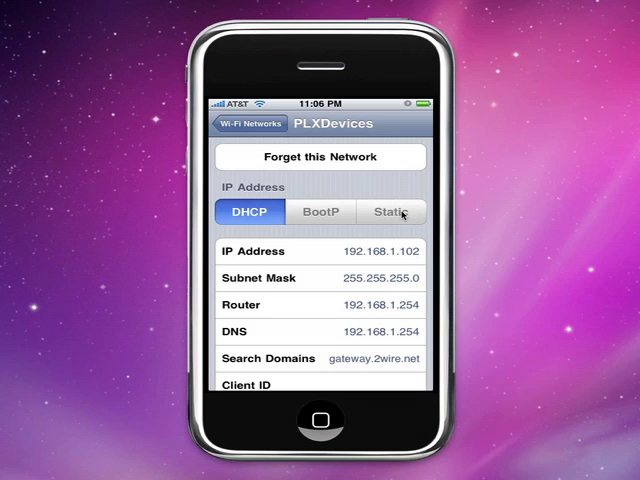
pyautogui.click(392, 212)
pyautogui.write('19')
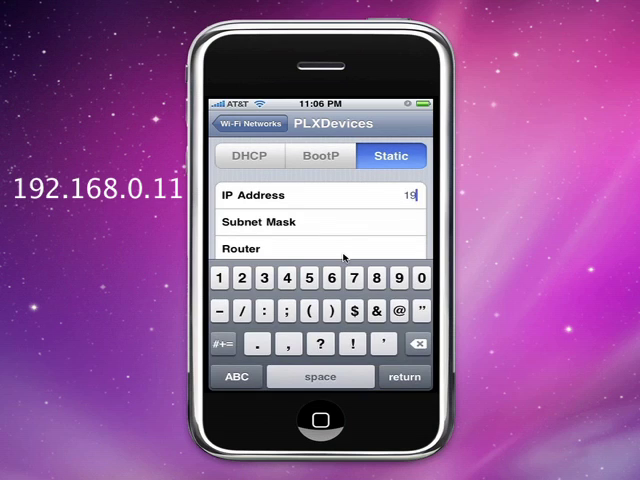
pyautogui.write('2')
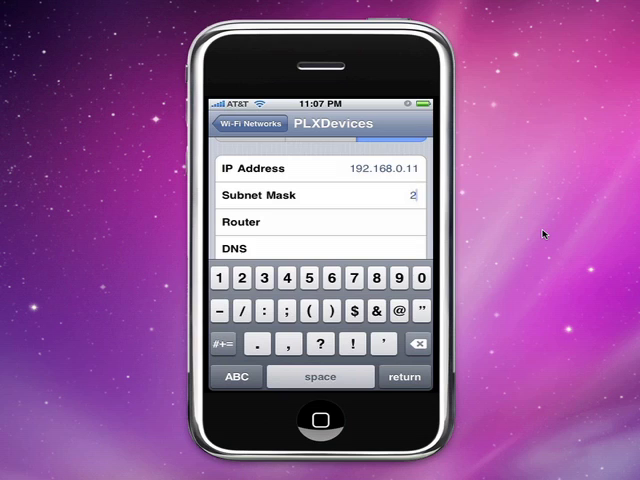
pyautogui.write('55.')
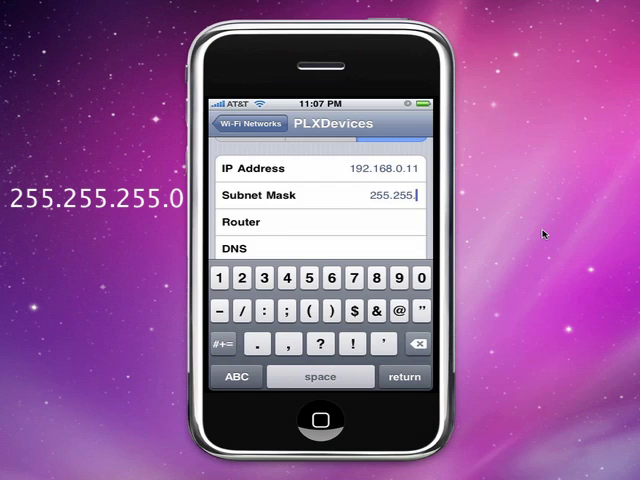
pyautogui.write('255')
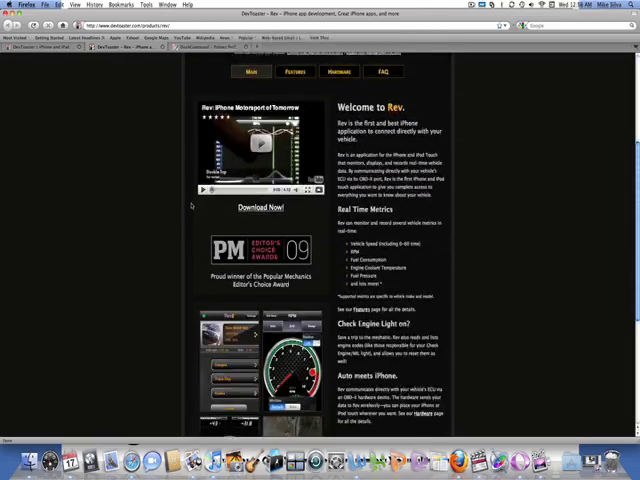
# - Scroll down the devtoaster.com Rev page to its screenshots and feature descriptions
pyautogui.scroll(-3)
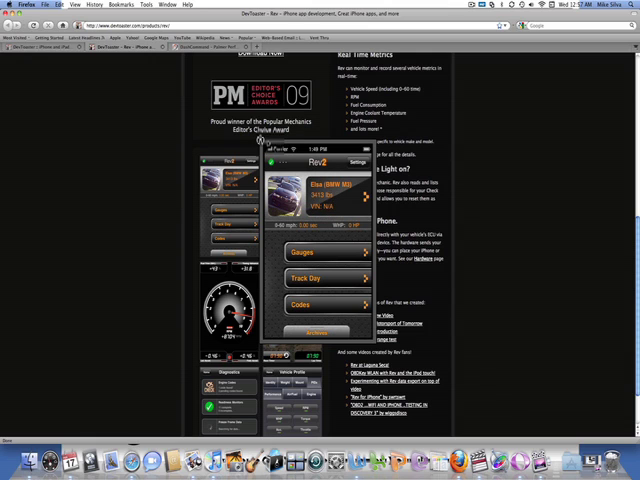
pyautogui.scroll(-3)
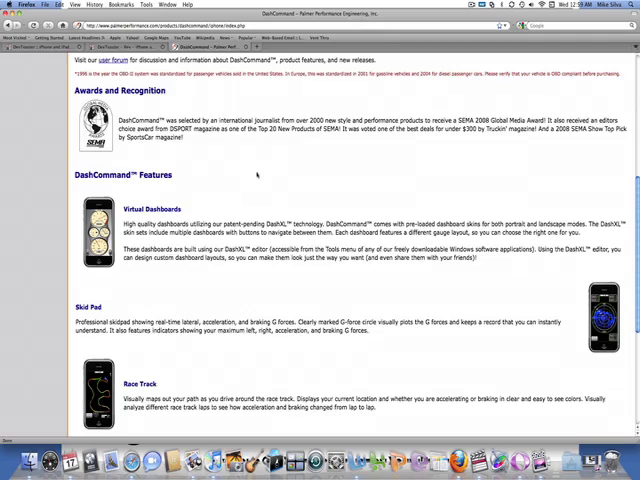
# - Scroll the DashCommand page down to the inclinometer section and feature list
pyautogui.scroll(-3)
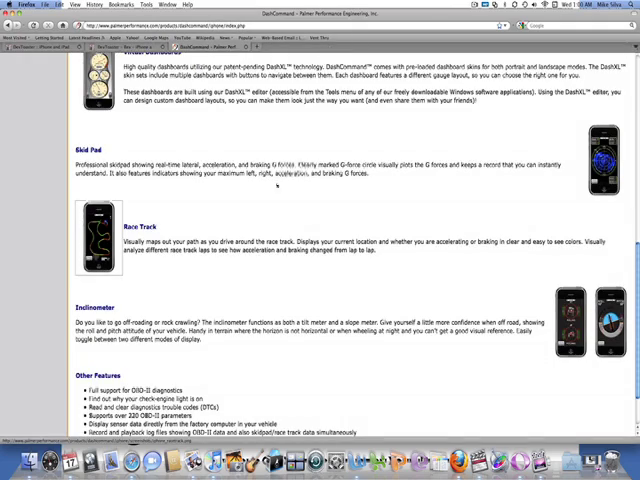
pyautogui.scroll(-3)
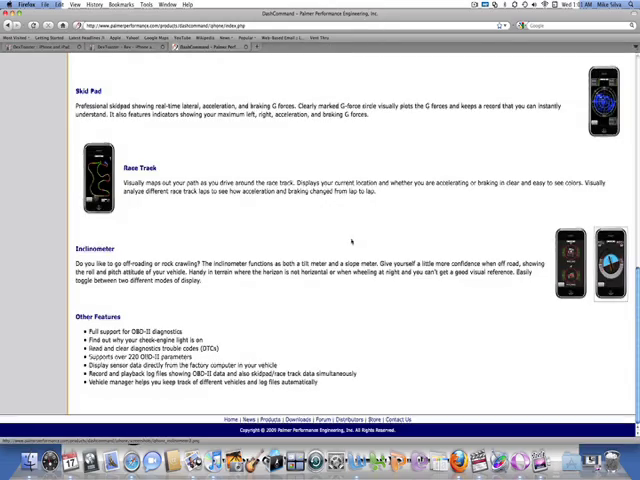
pyautogui.scroll(3)
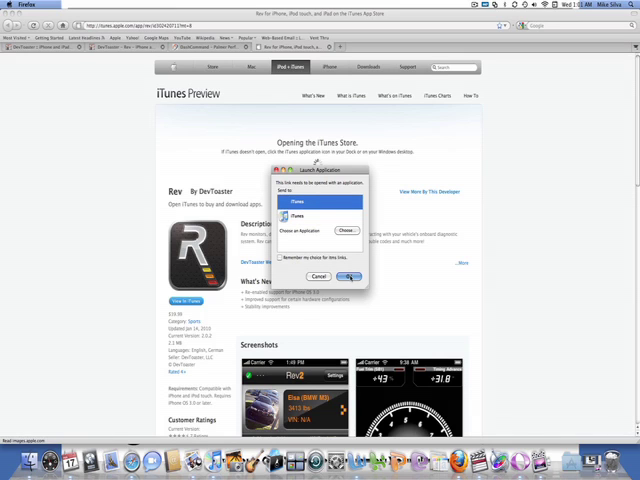
# - Launch iTunes from the preview dialog to show Rev's App Store page
pyautogui.click(348, 276)
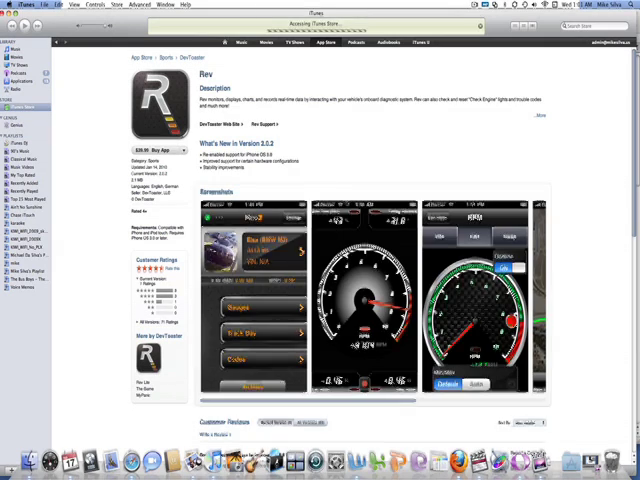